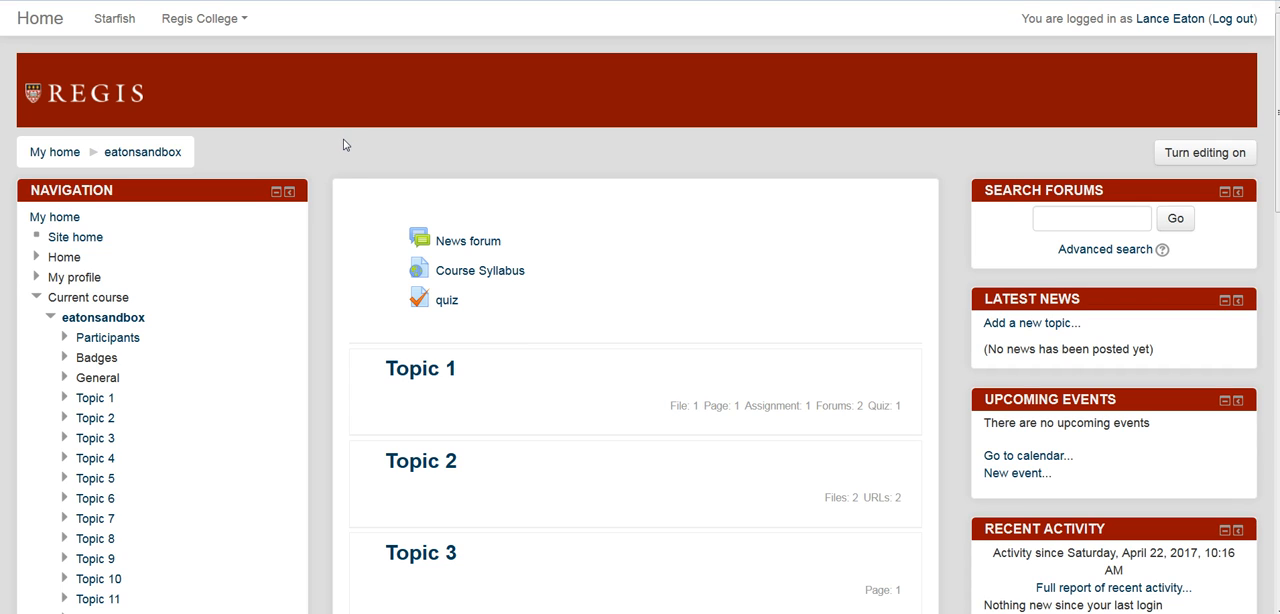
# Choose Import from the eatonsandbox course's Course administration block.
pyautogui.scroll(-3)
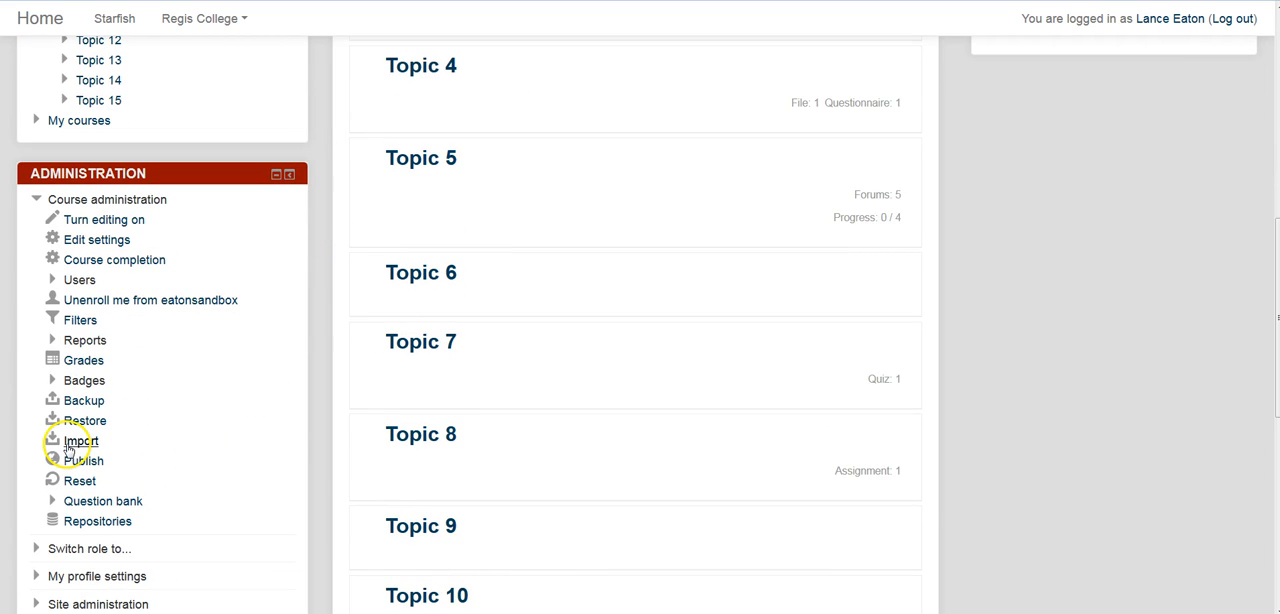
pyautogui.click(80, 440)
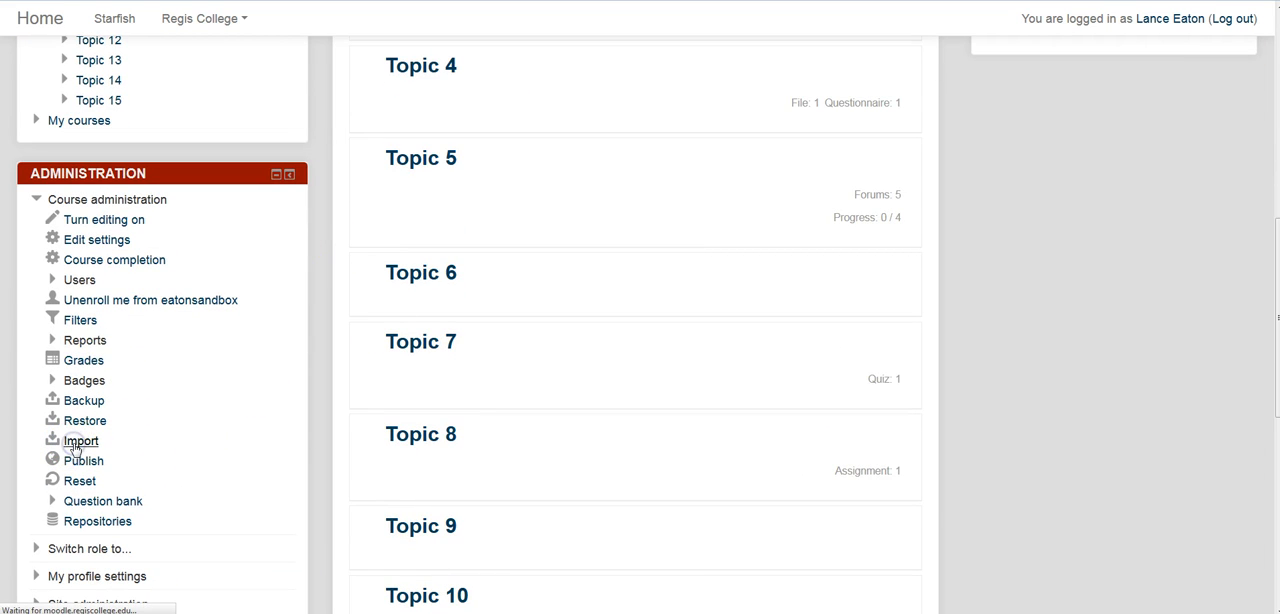
# Search the import source course list for 'best practices'.
pyautogui.click(81, 440)
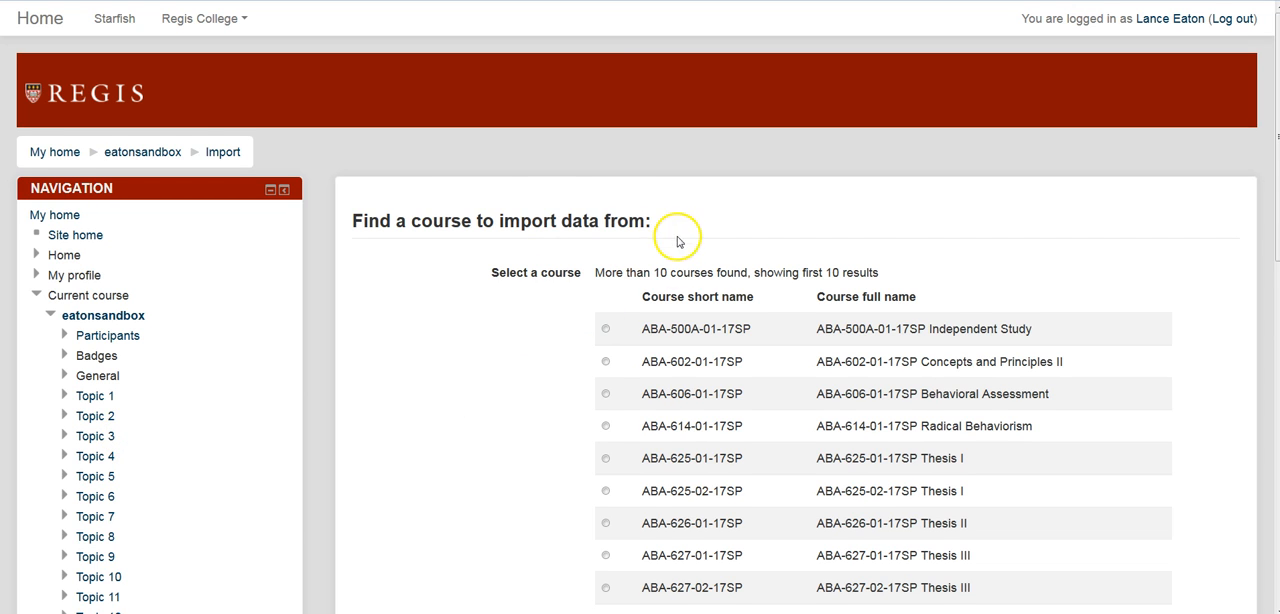
pyautogui.scroll(-3)
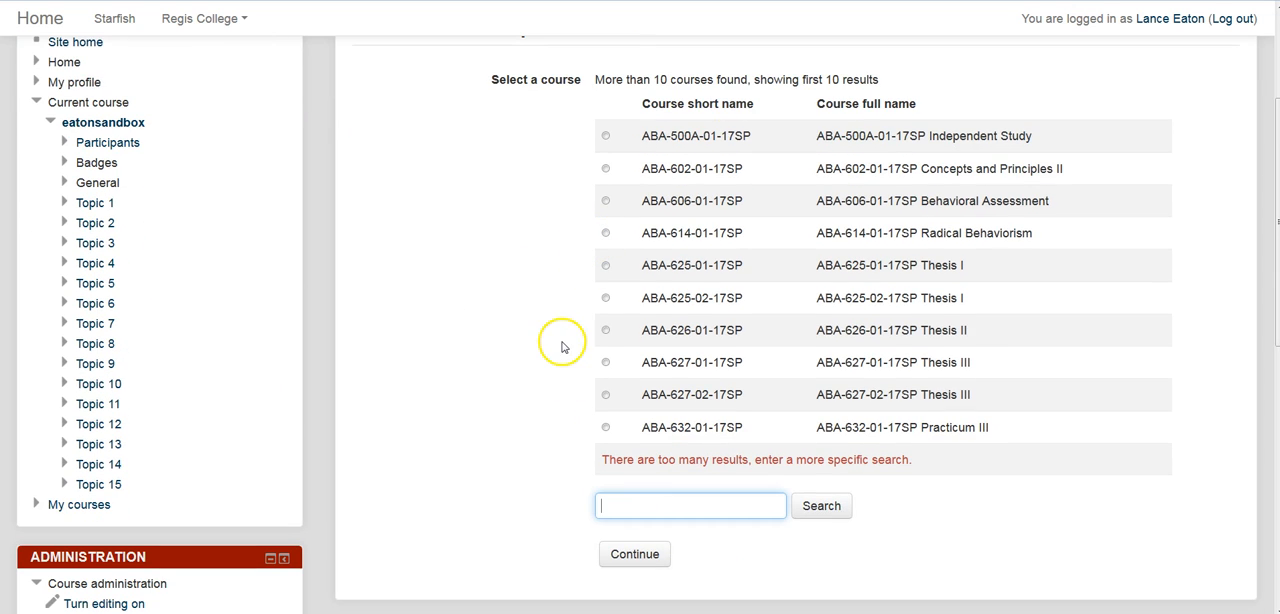
pyautogui.write('best practices')
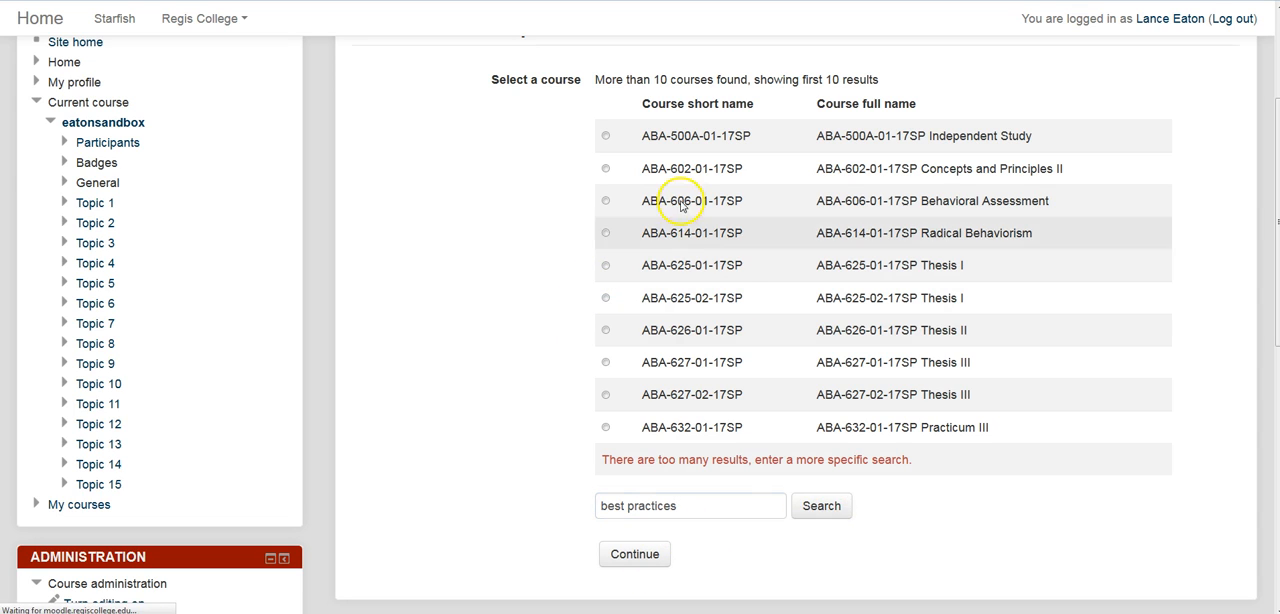
pyautogui.click(820, 505)
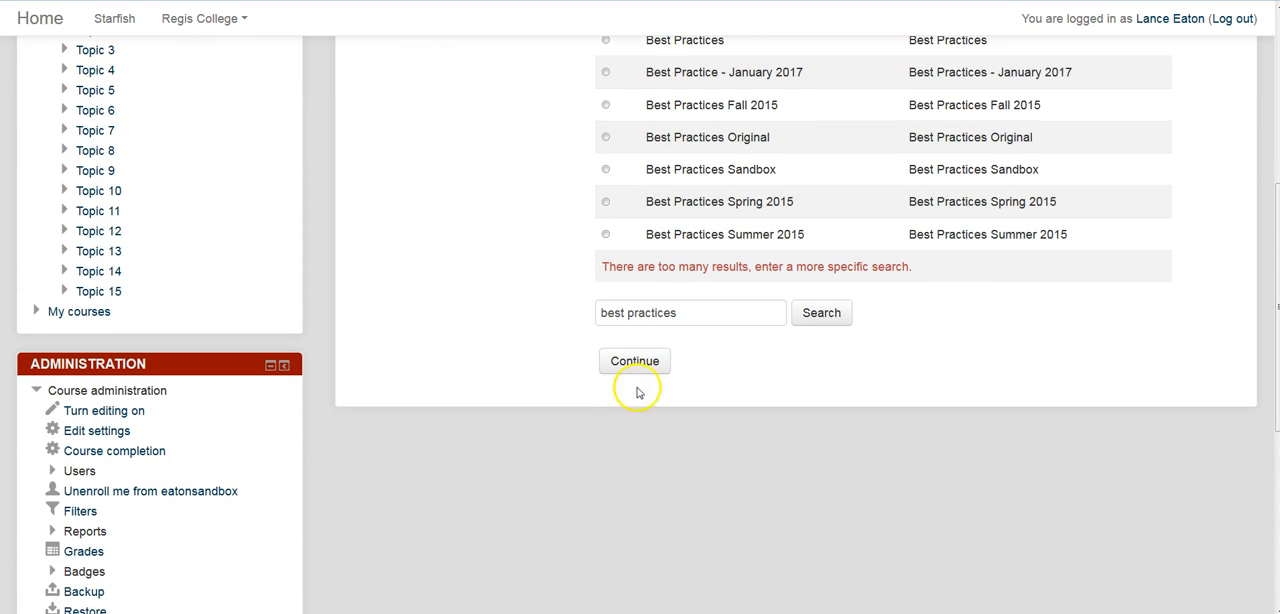
# Pick the Best Practices course as the import source and continue.
pyautogui.click(634, 361)
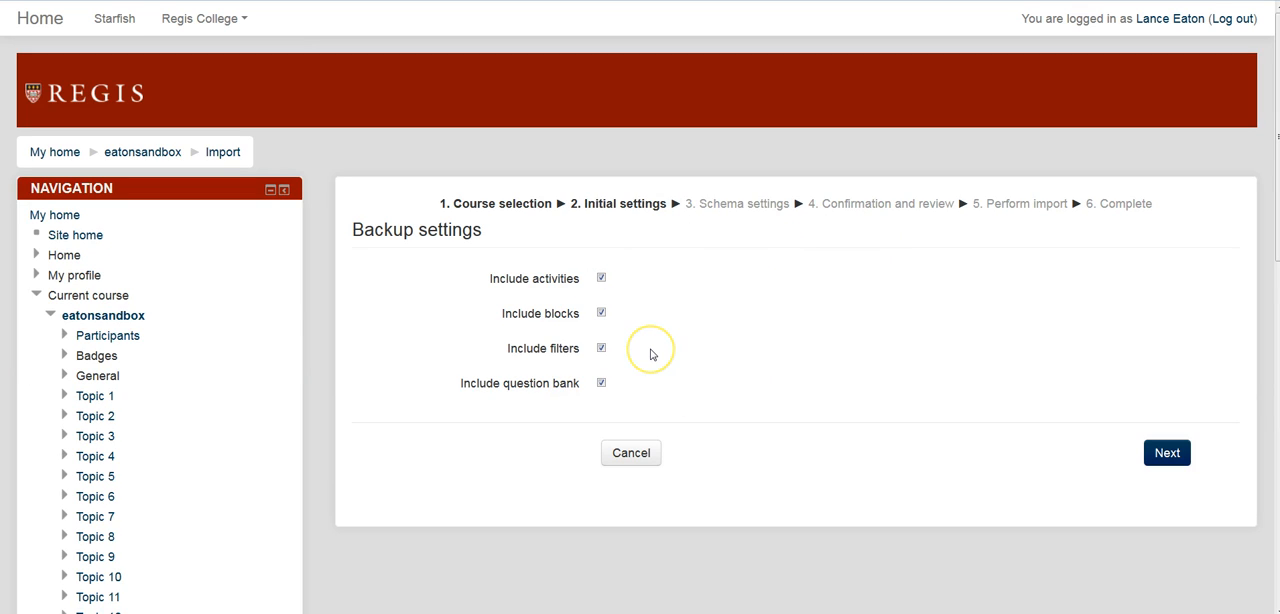
pyautogui.moveTo(780, 372)
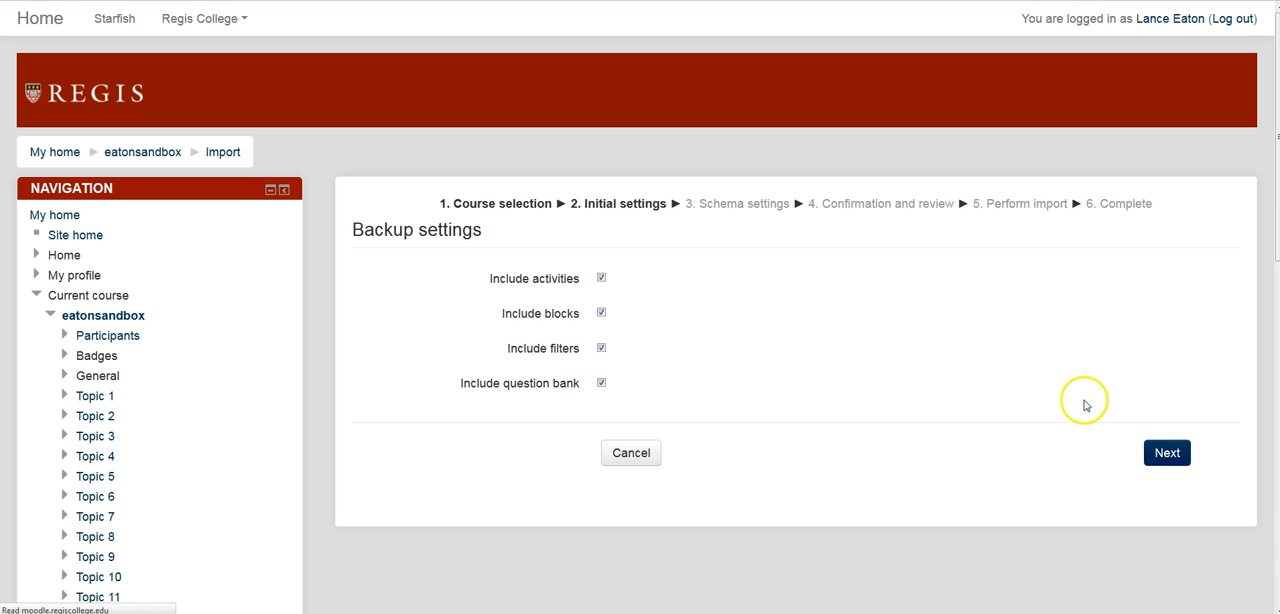
# Deselect all items, then include Module - Getting Started, Learning Guide and Overview.
pyautogui.click(1166, 452)
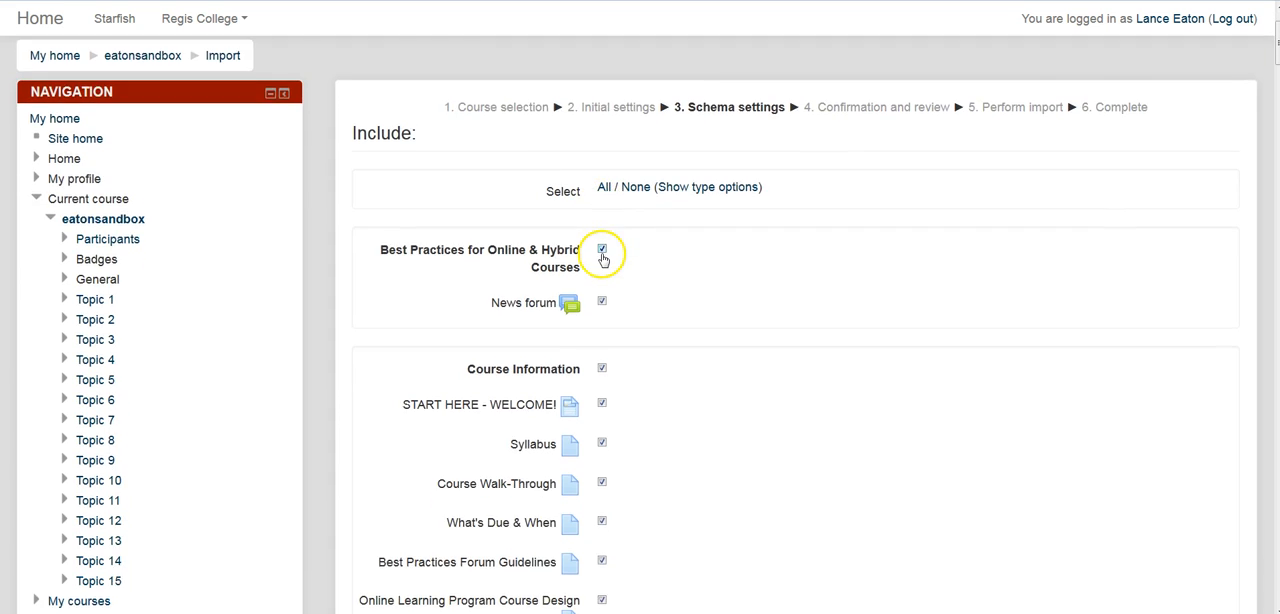
pyautogui.scroll(-3)
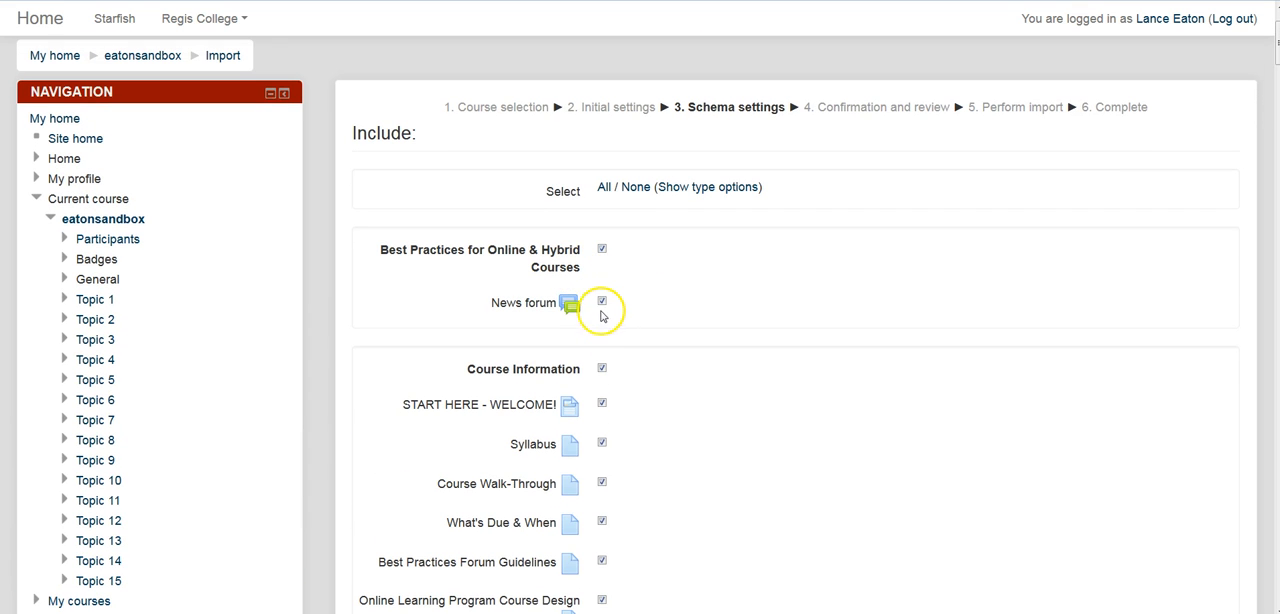
pyautogui.click(601, 303)
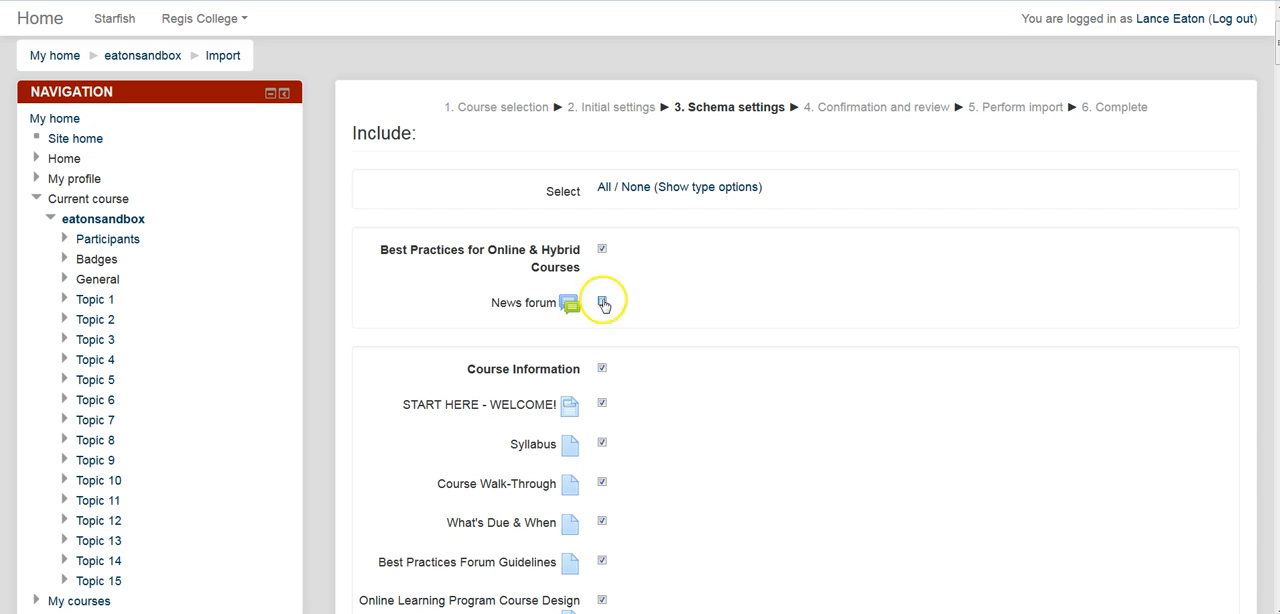
pyautogui.click(636, 187)
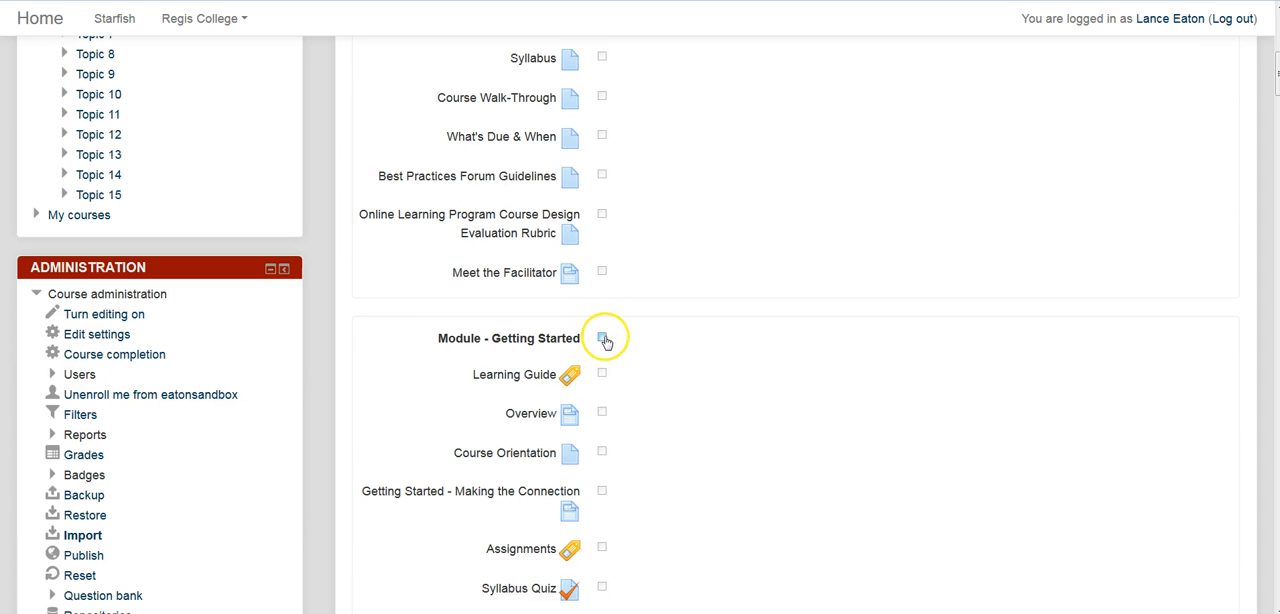
pyautogui.click(601, 337)
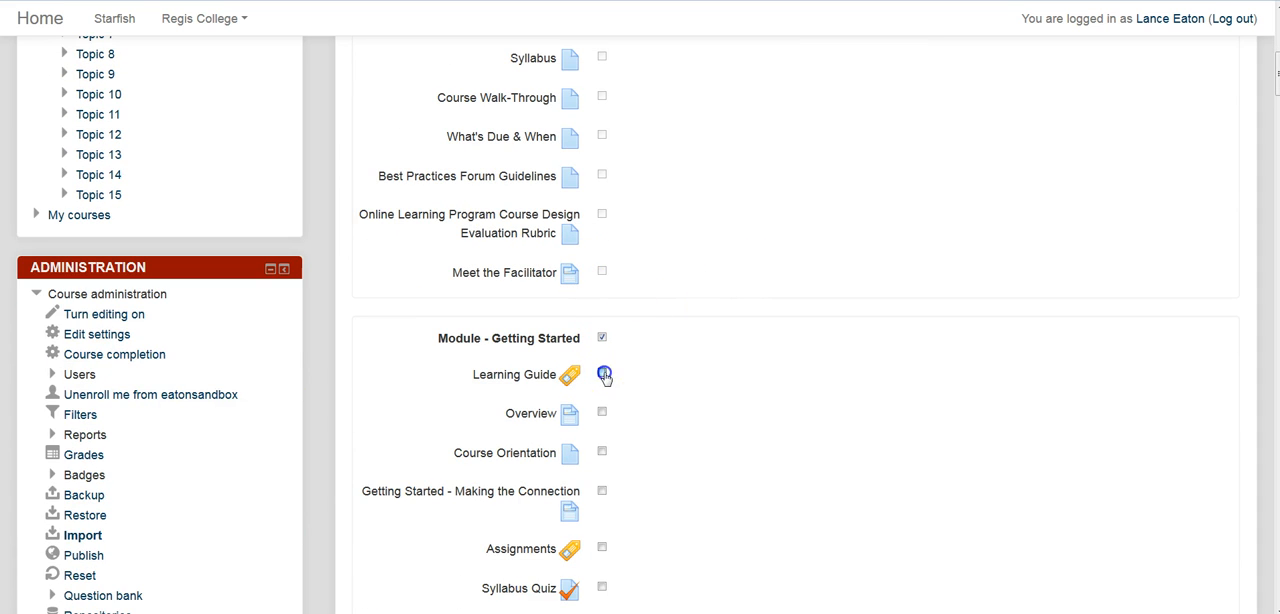
pyautogui.click(602, 374)
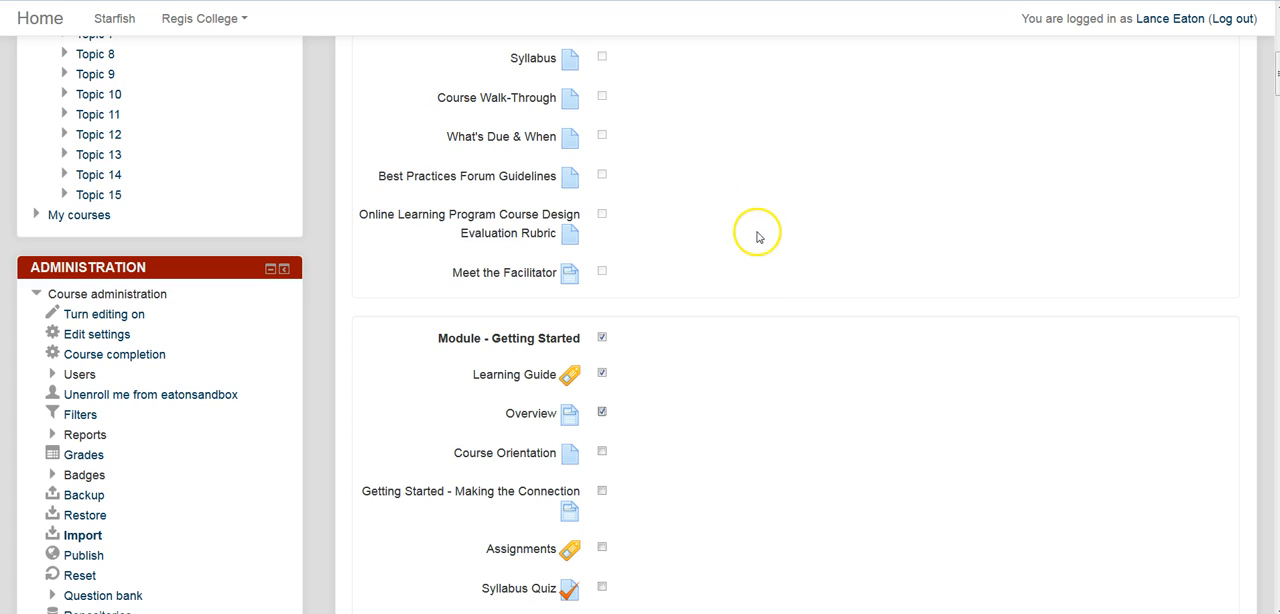
pyautogui.scroll(-3)
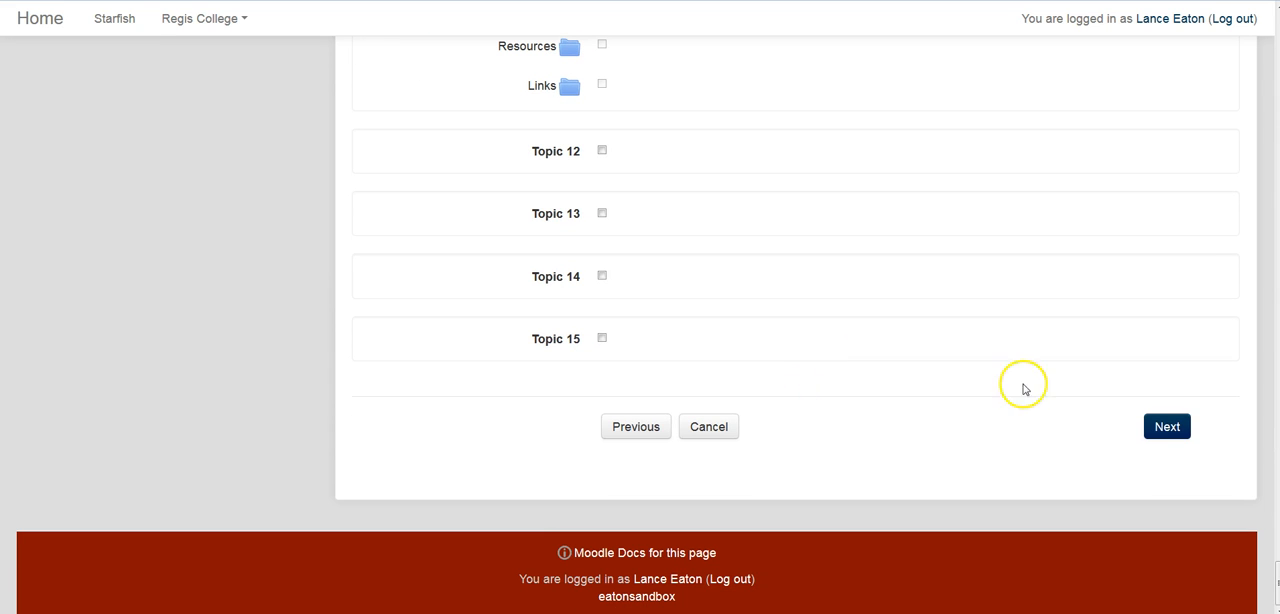
# Review the confirmation list of the three included items and perform the import.
pyautogui.click(1166, 426)
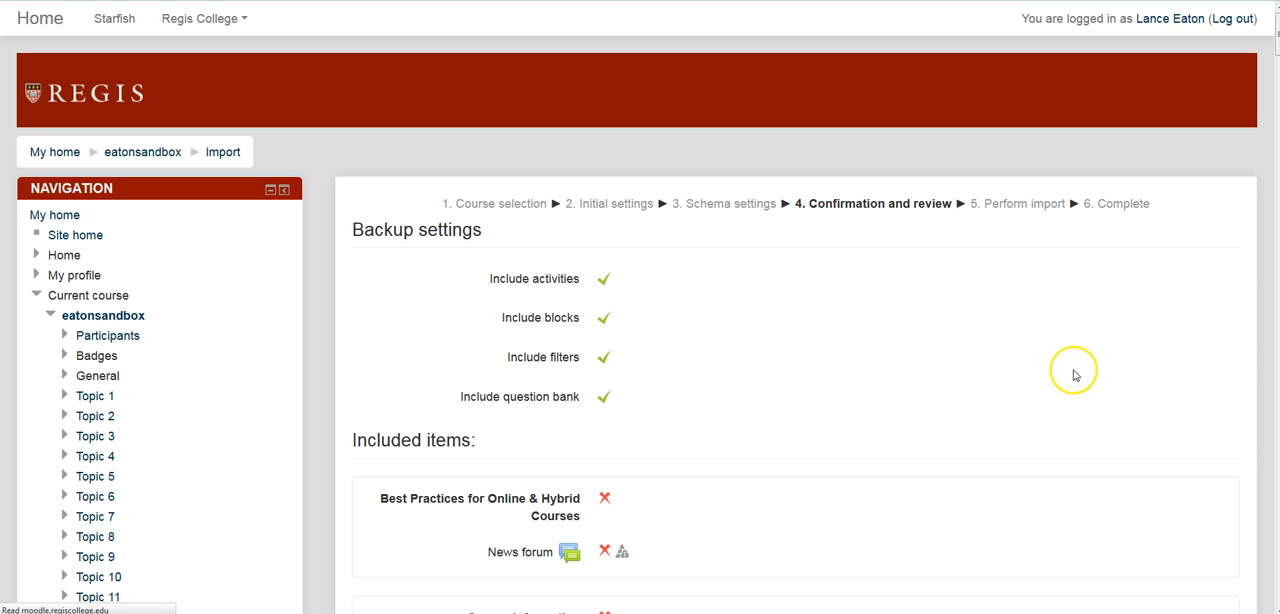
pyautogui.moveTo(693, 305)
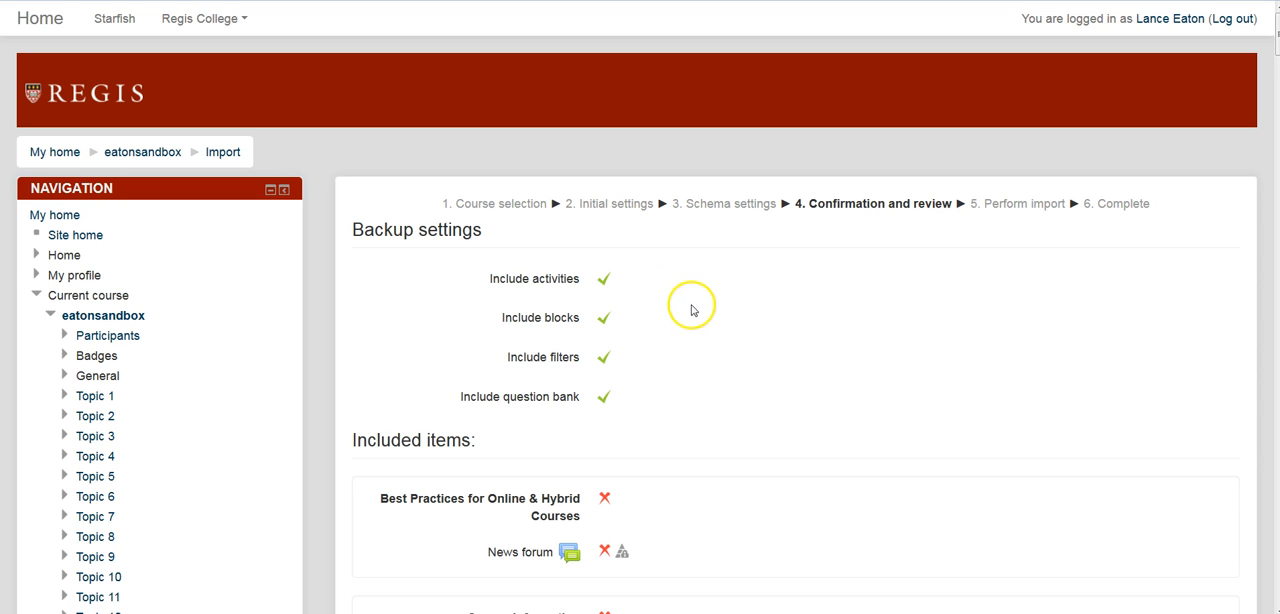
pyautogui.scroll(-3)
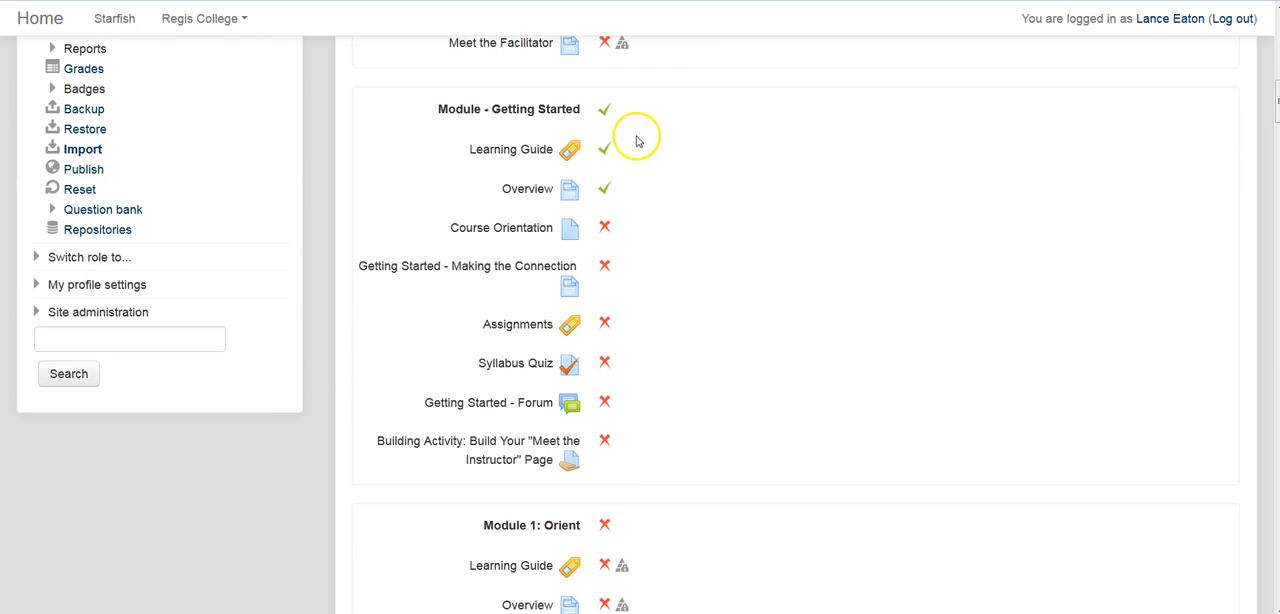
pyautogui.scroll(-3)
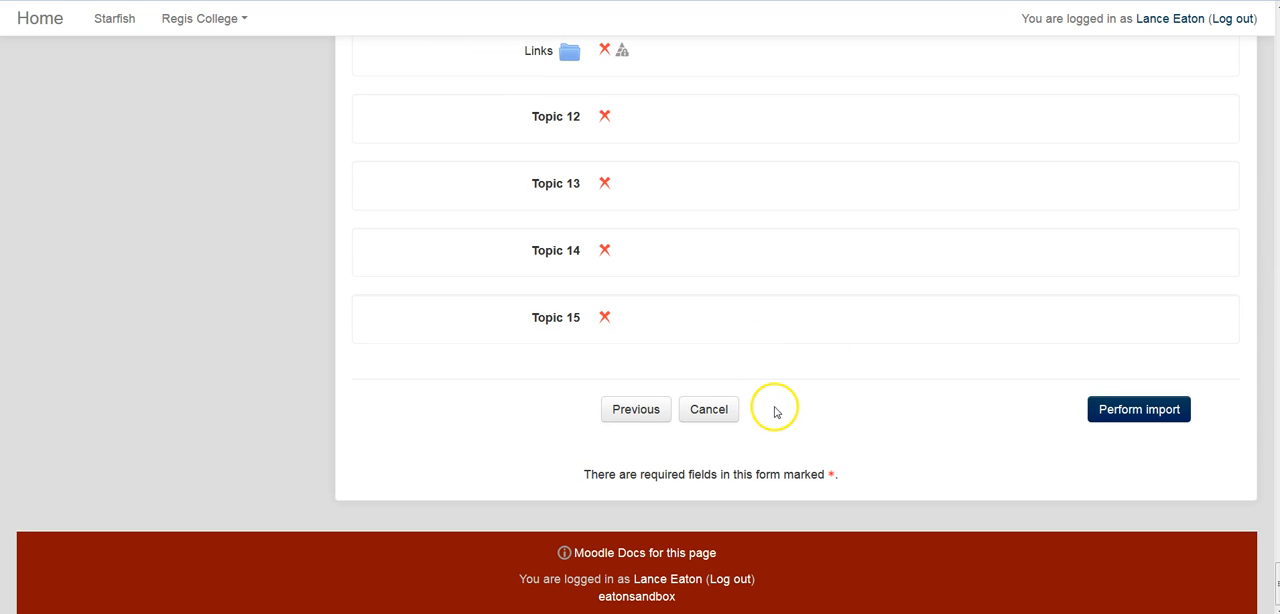
pyautogui.click(1138, 409)
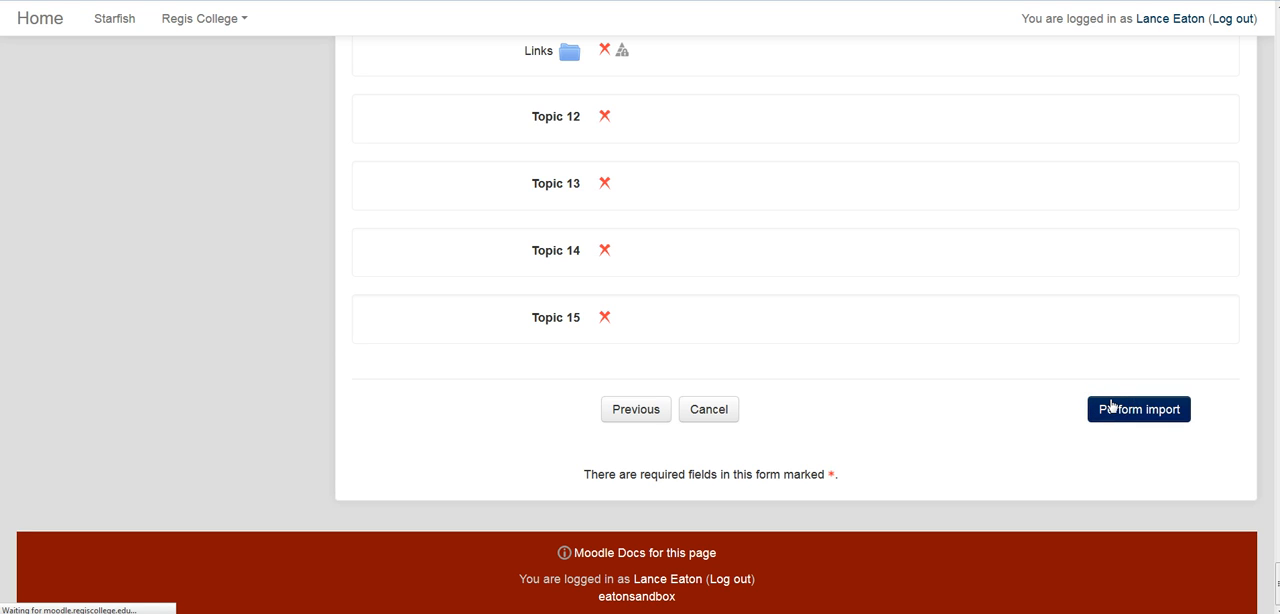
# Run the import until 'Import complete' appears, then continue back to the course.
pyautogui.click(1138, 409)
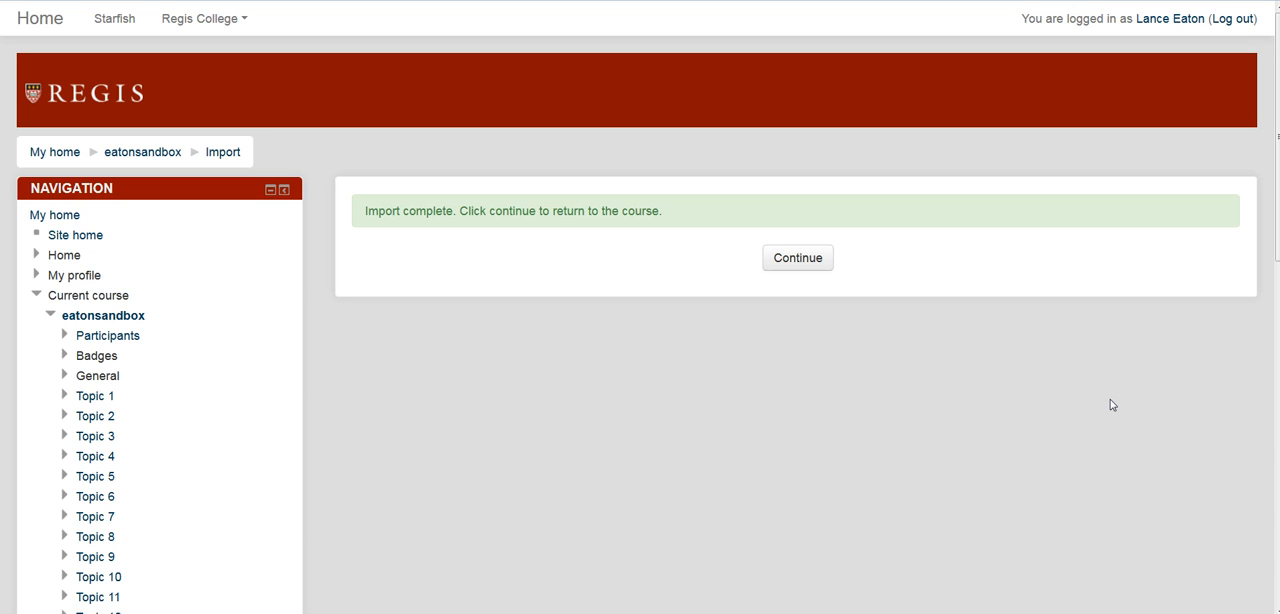
pyautogui.click(797, 257)
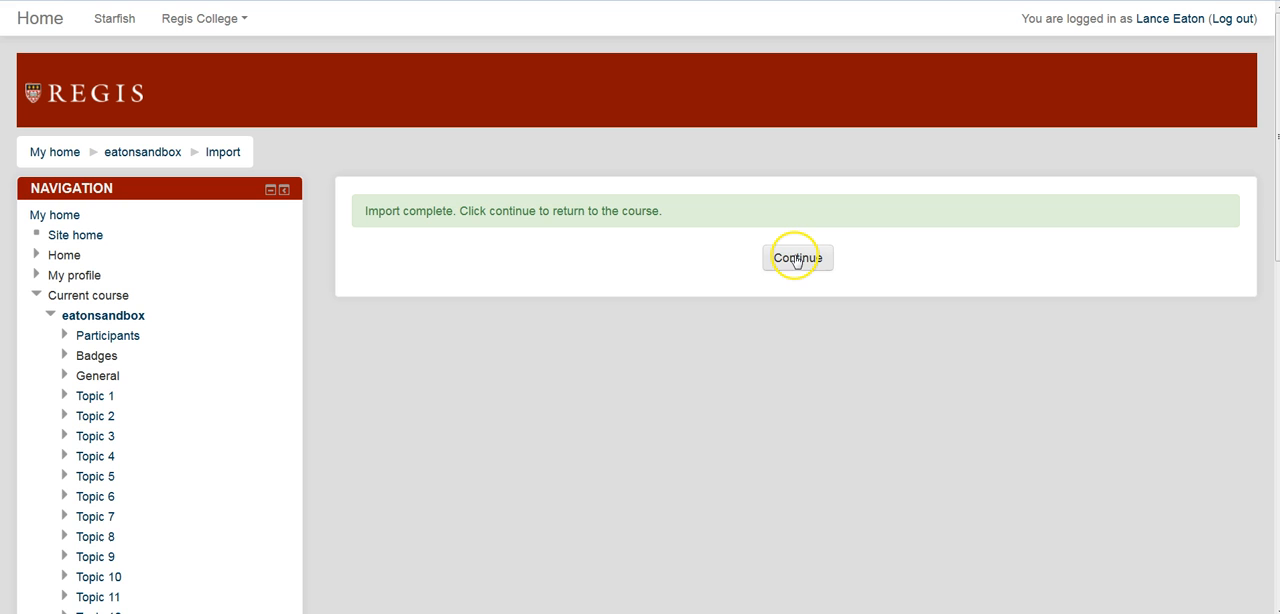
pyautogui.click(797, 258)
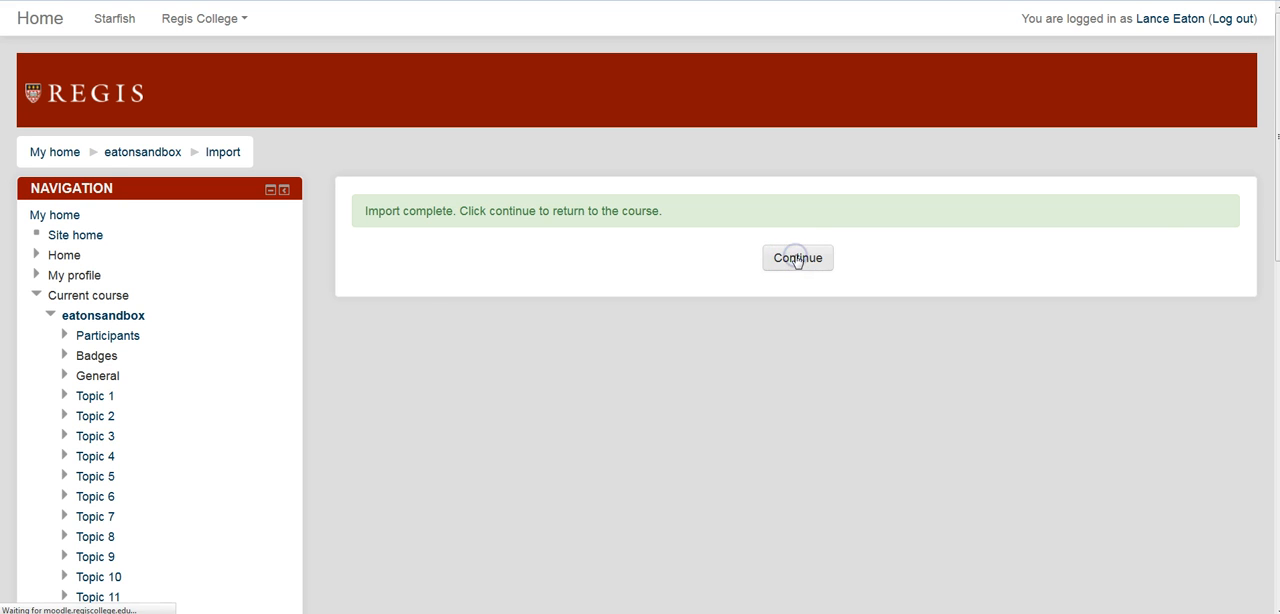
# Return to eatonsandbox and check Module - Getting Started replaces Topic 2.
pyautogui.click(797, 257)
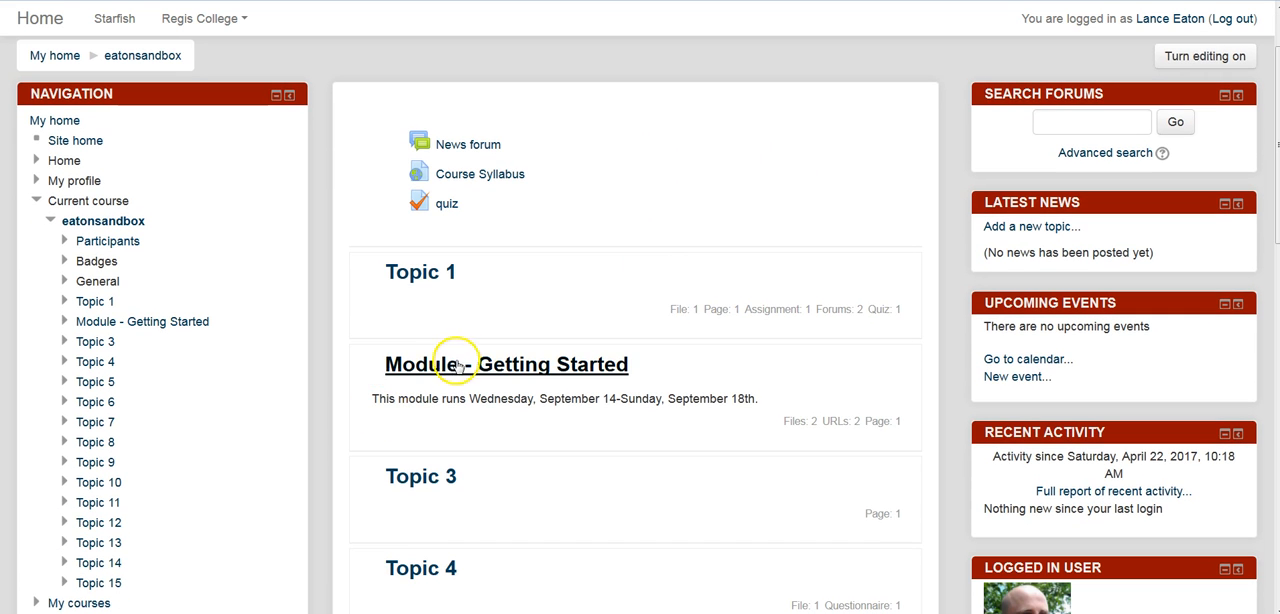
pyautogui.moveTo(666, 384)
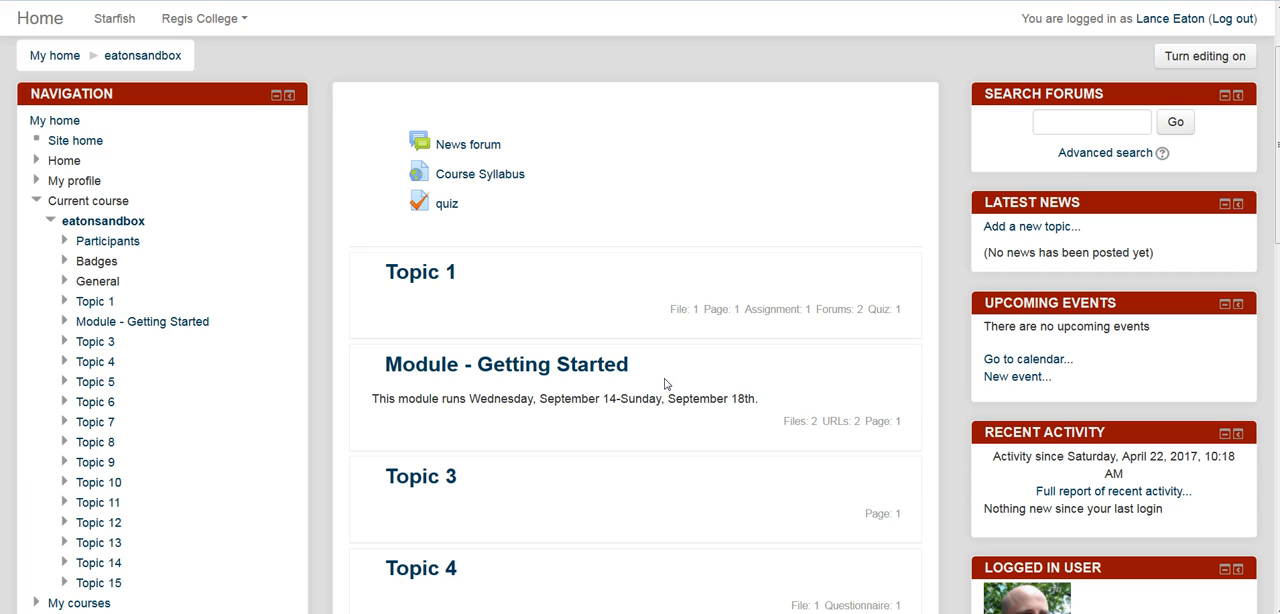
pyautogui.moveTo(545, 97)
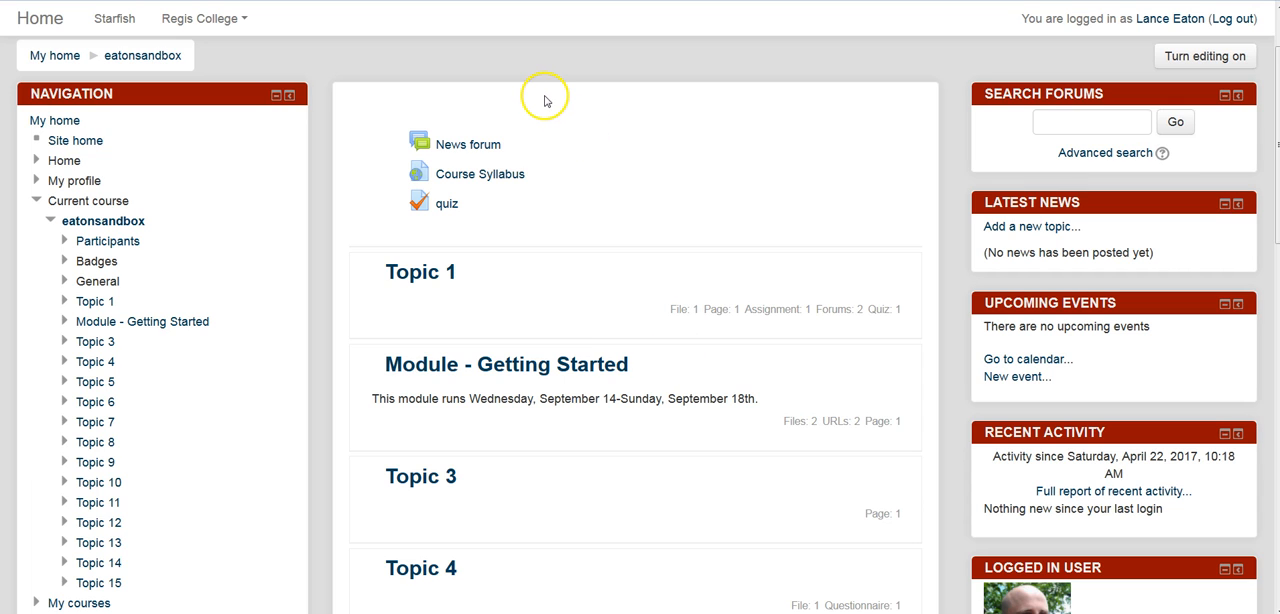